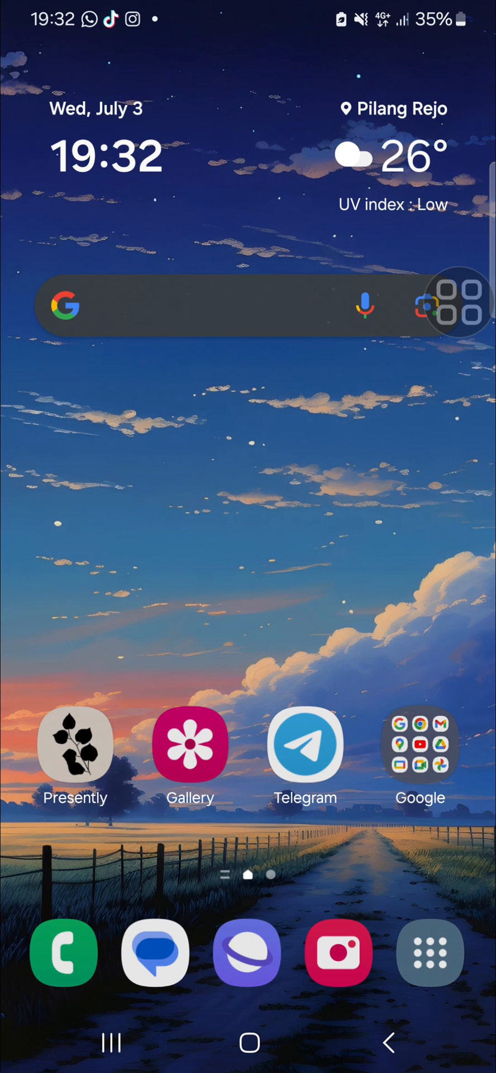
Step: Launch Gallery from the home screen to its All albums list
drag(456, 305, 184, 636)
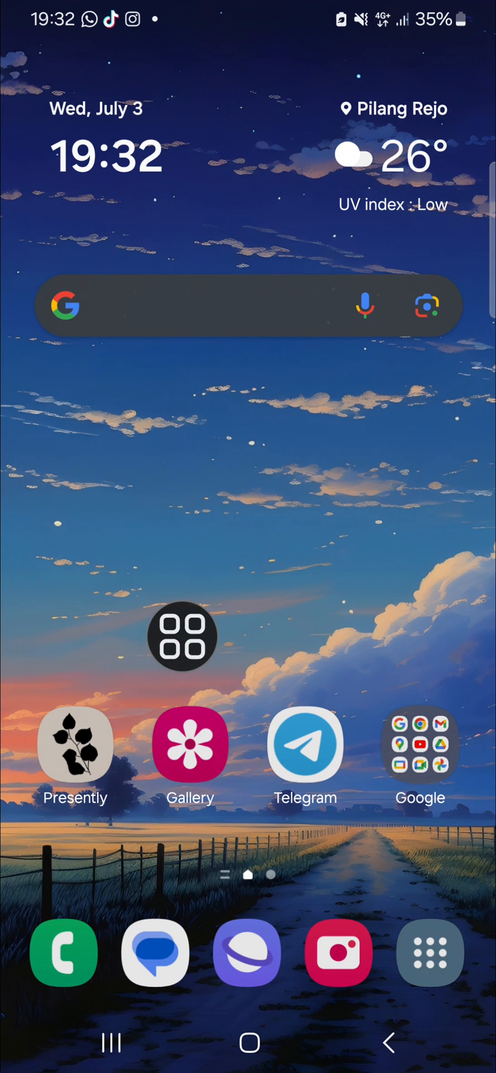
click(190, 745)
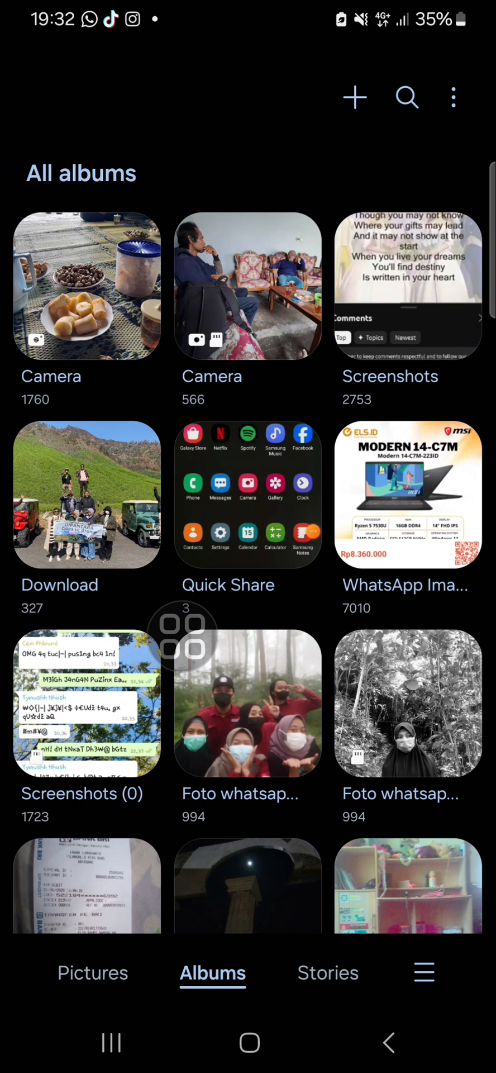
Step: Reach Gallery settings through the hamburger menu
click(422, 973)
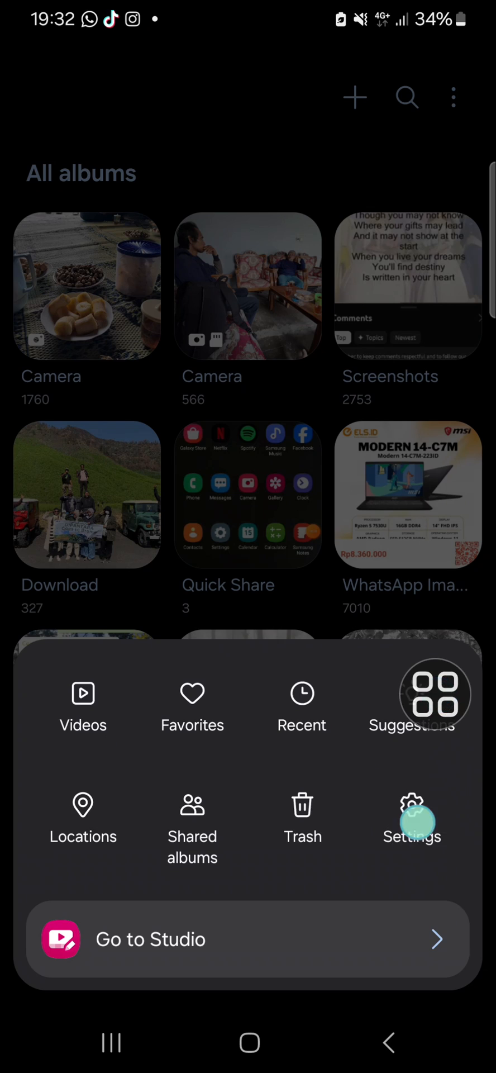
click(411, 821)
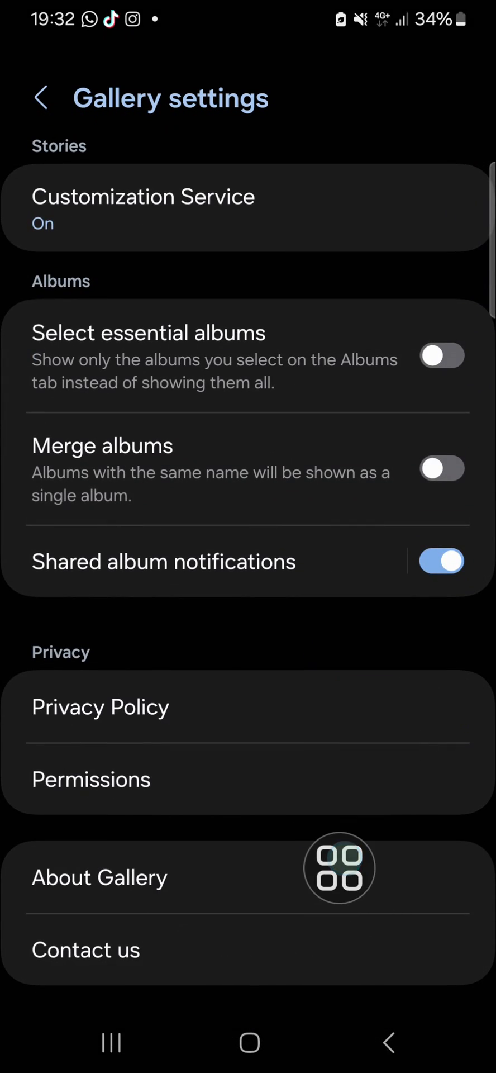
Step: Show the About Gallery page listing version 15.0.01.1
click(99, 876)
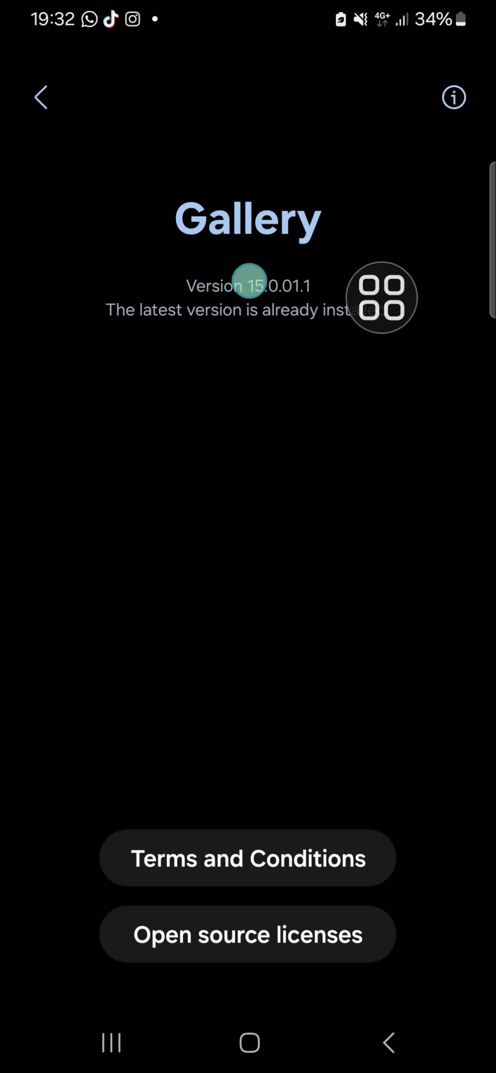
Step: Unlock Gallery Labs via the version number and enter its page with Labs on
click(250, 285)
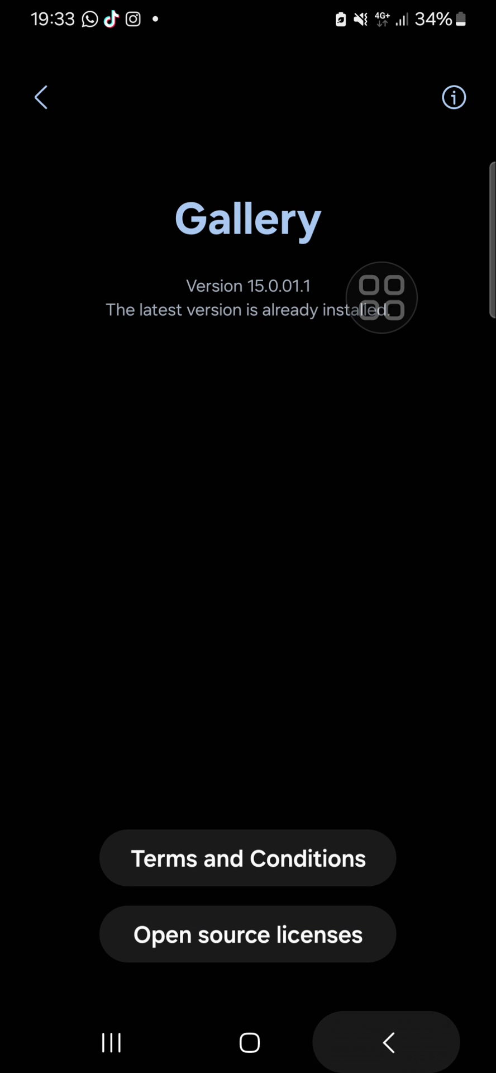
click(41, 97)
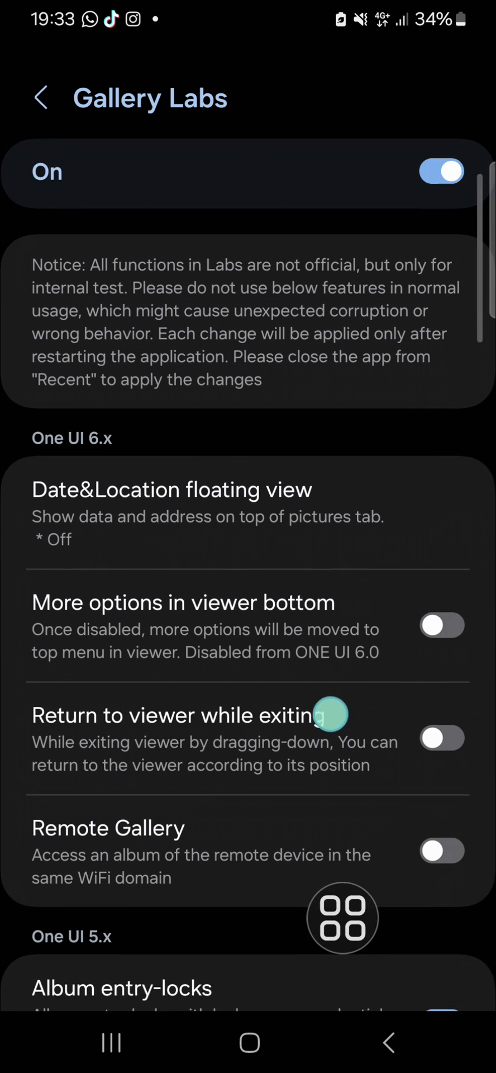
Step: Turn off Show virtual albums in Gallery Labs and return to the home screen
scroll(down, 3)
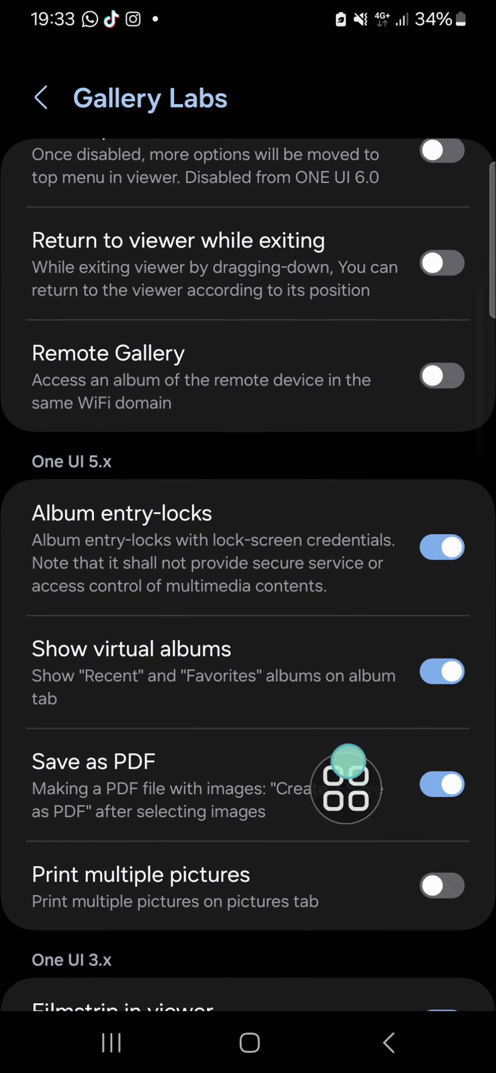
mouse_move(290, 499)
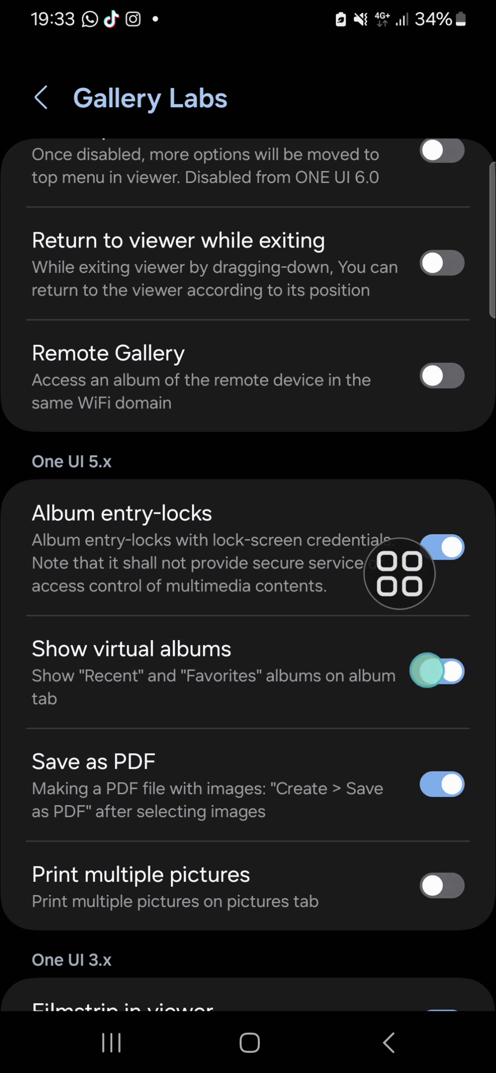
click(442, 672)
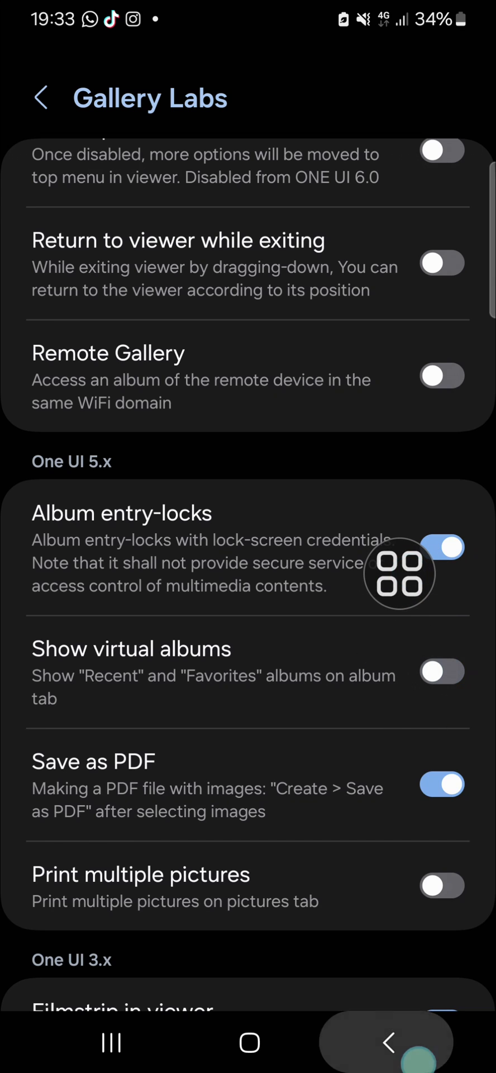
click(248, 1043)
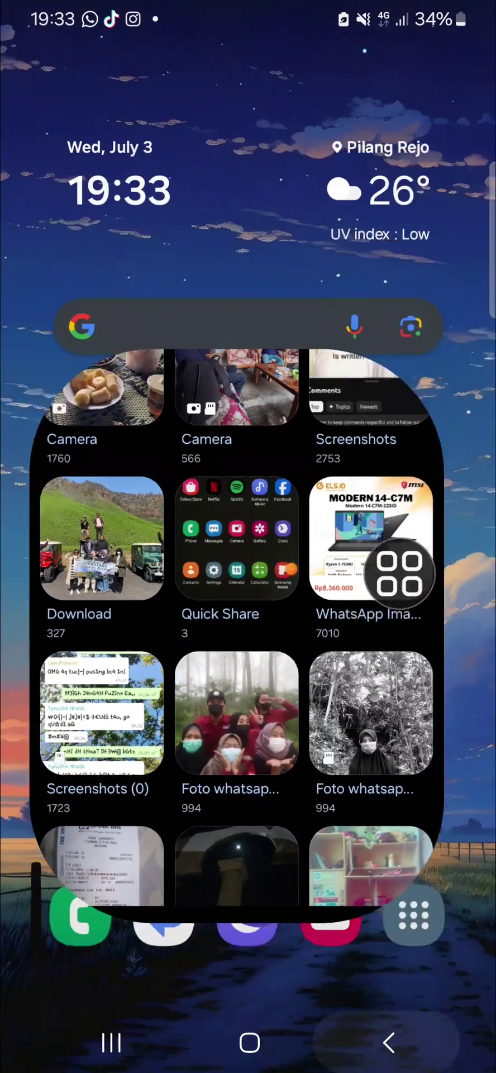
click(111, 1043)
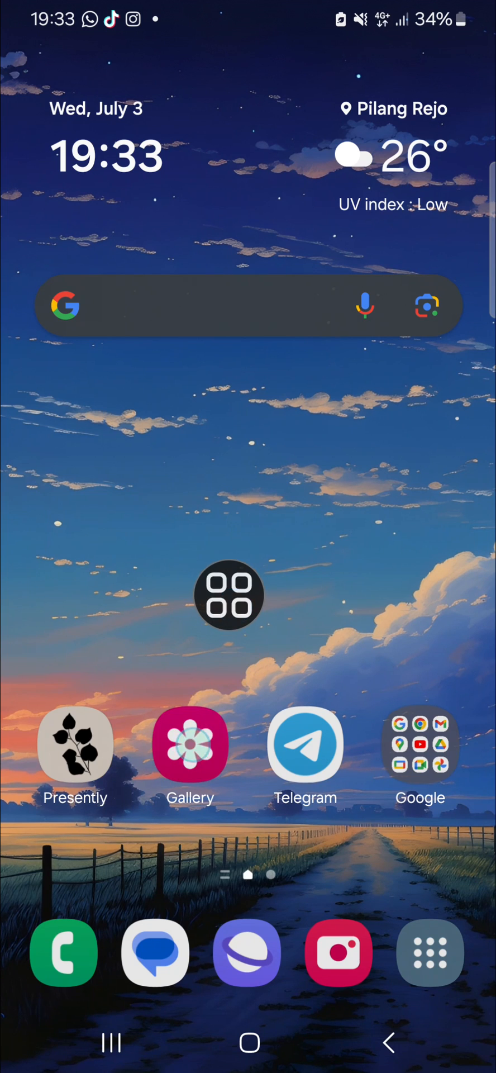
click(190, 744)
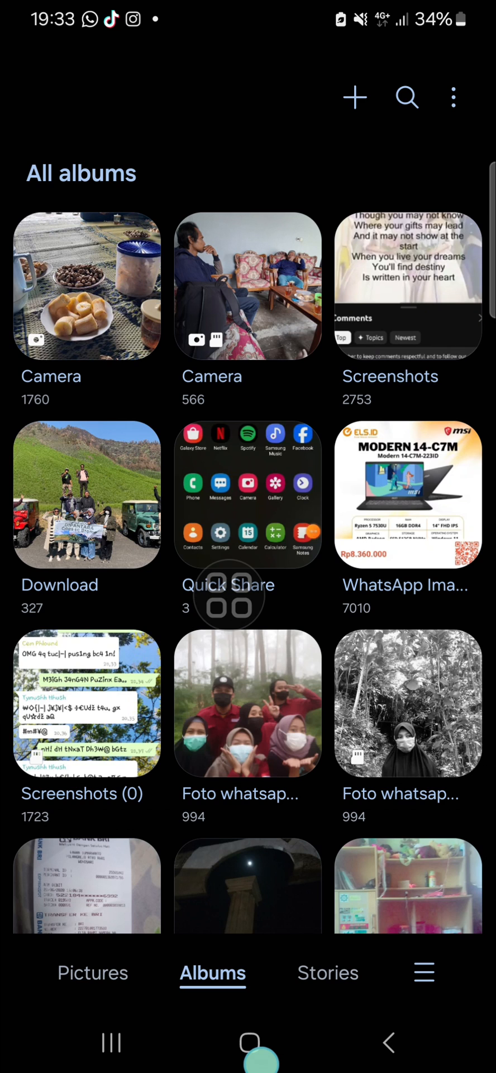
click(248, 1043)
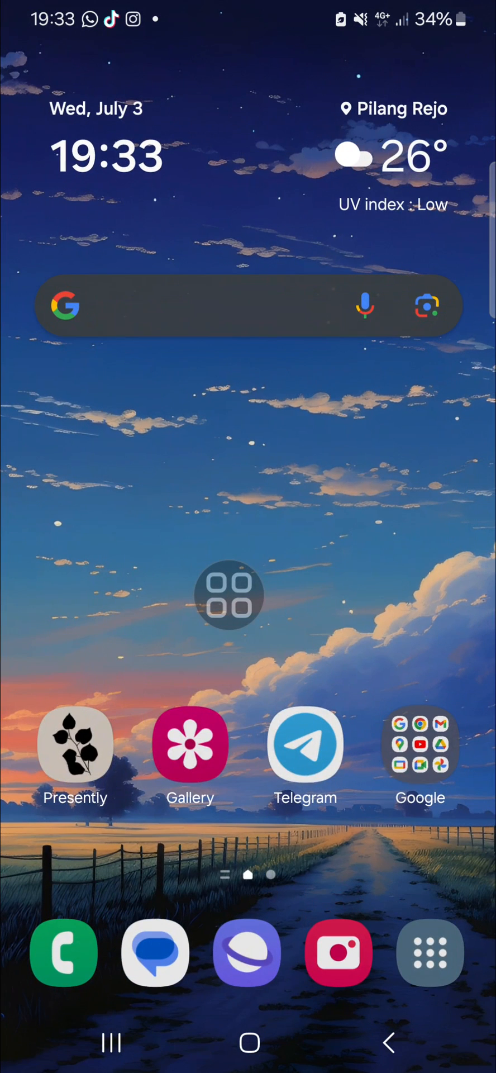